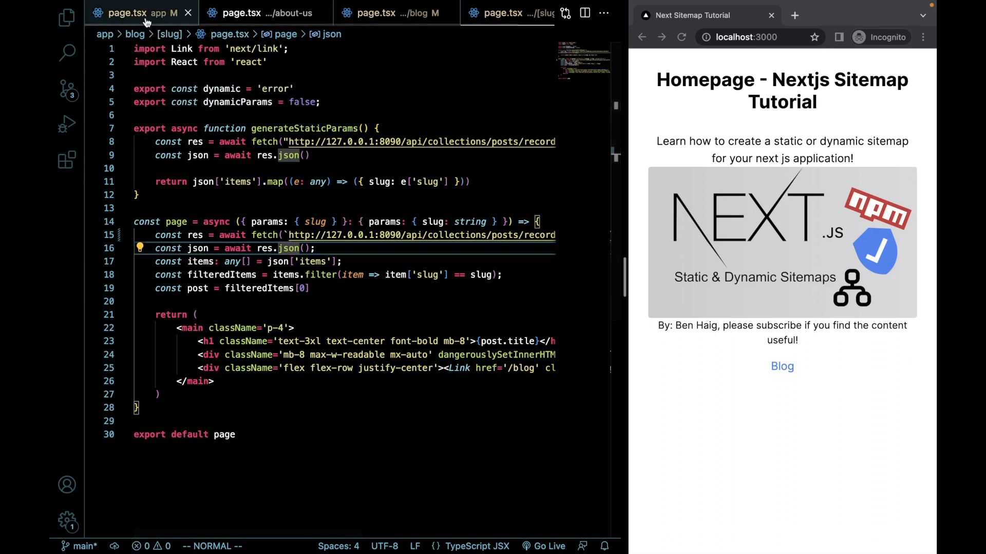
Review the page.tsx sources for the homepage, about-us and blog list
left_click(125, 12)
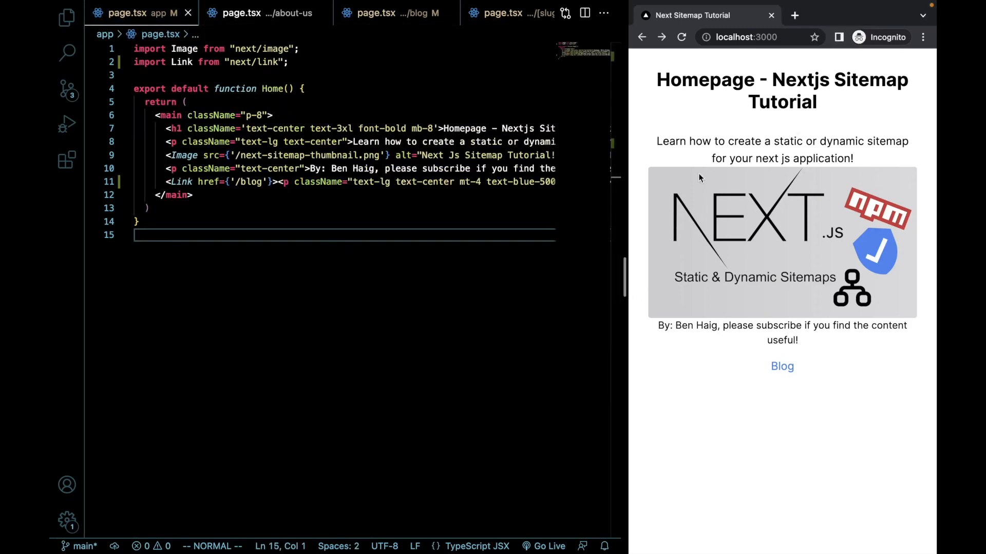
left_click(260, 12)
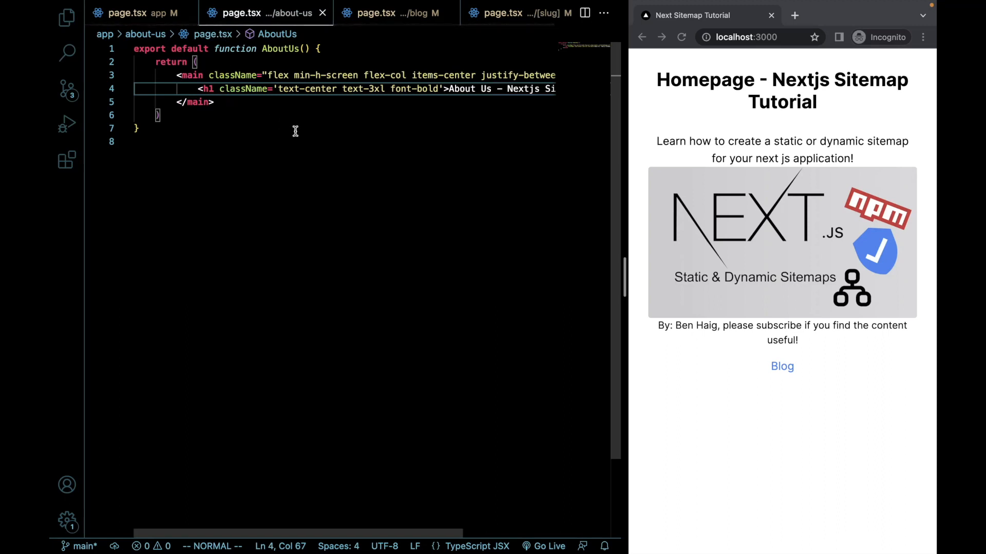
left_click(376, 12)
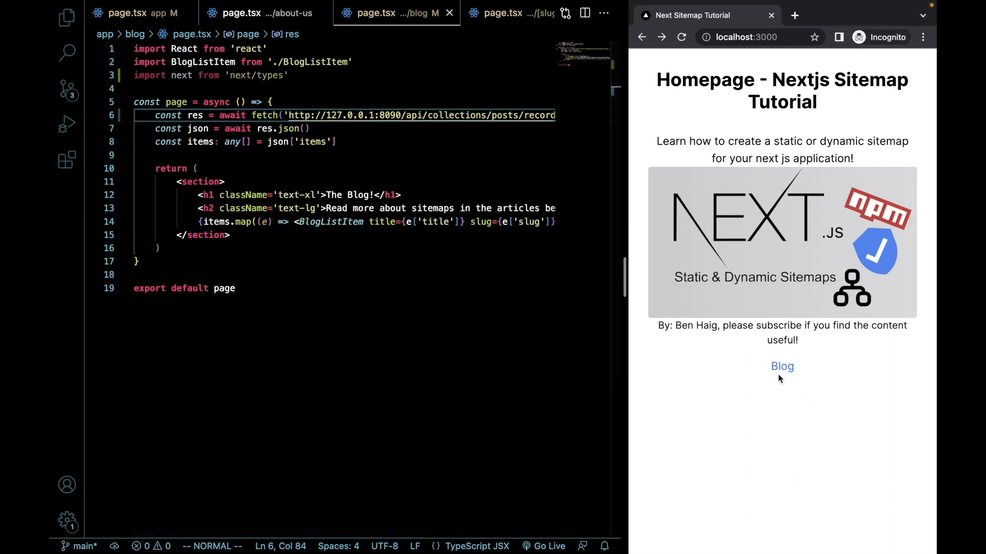
In Chrome, go to the Blog page and read the first post
left_click(781, 366)
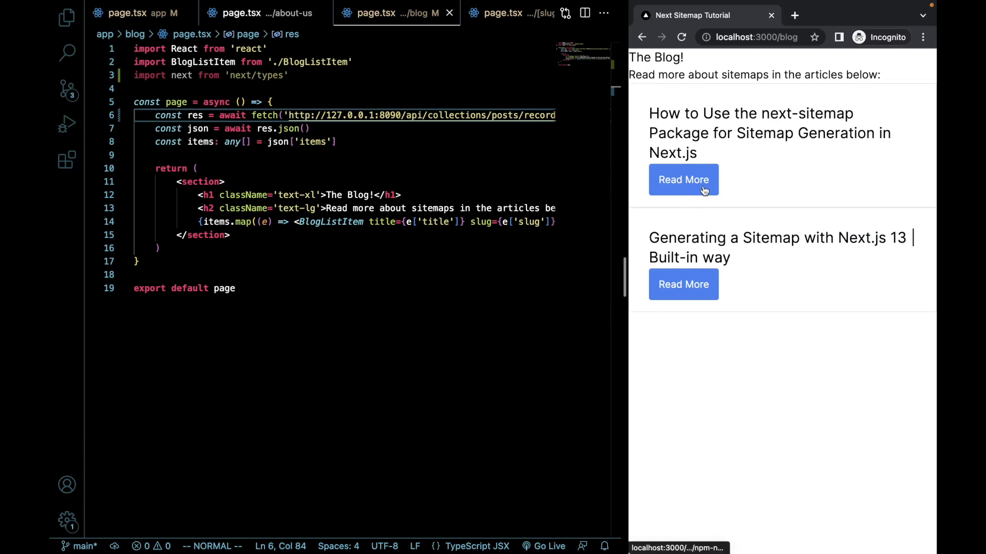
left_click(684, 179)
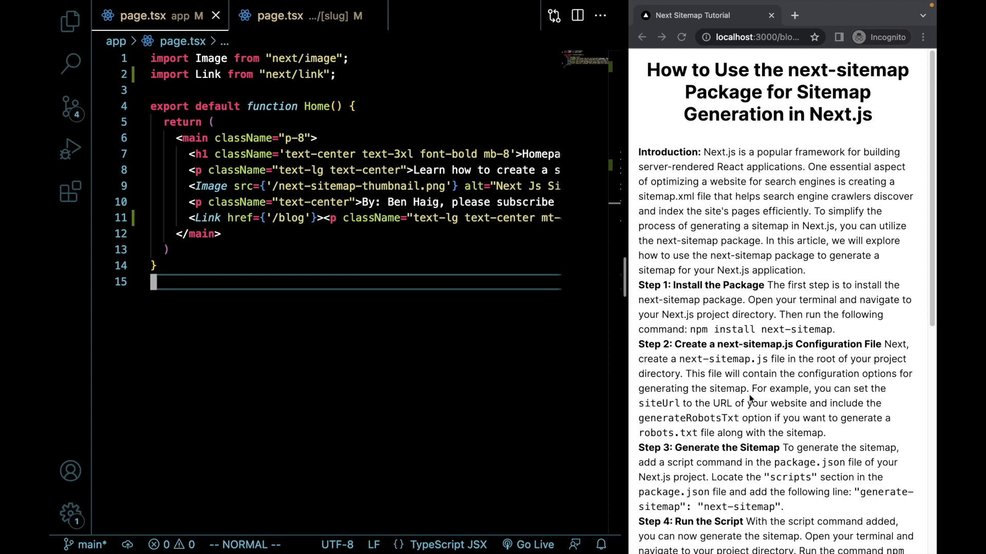
Open app/sitemap.ts with its three static routes and load localhost:3000/sitemap.xml in Chrome
left_click(285, 15)
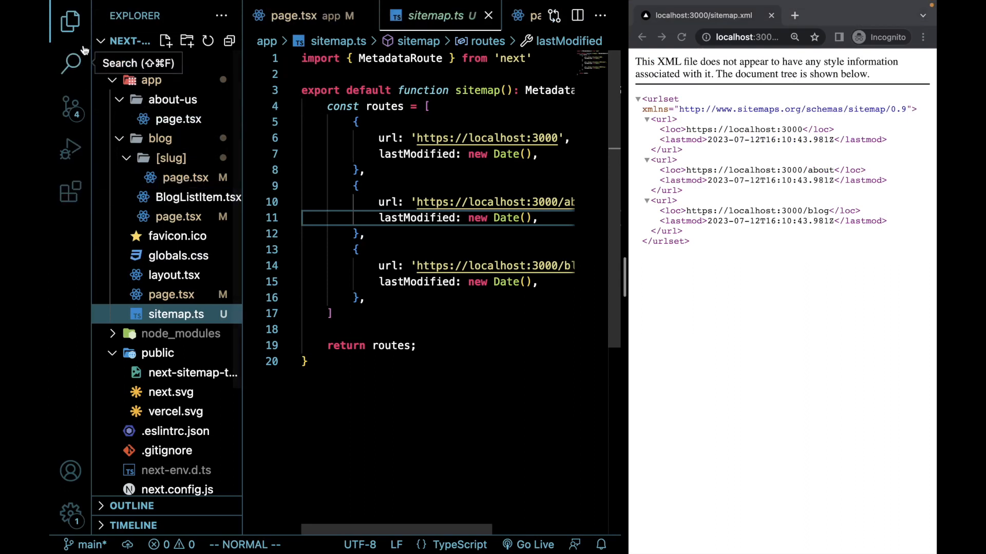
left_click(70, 21)
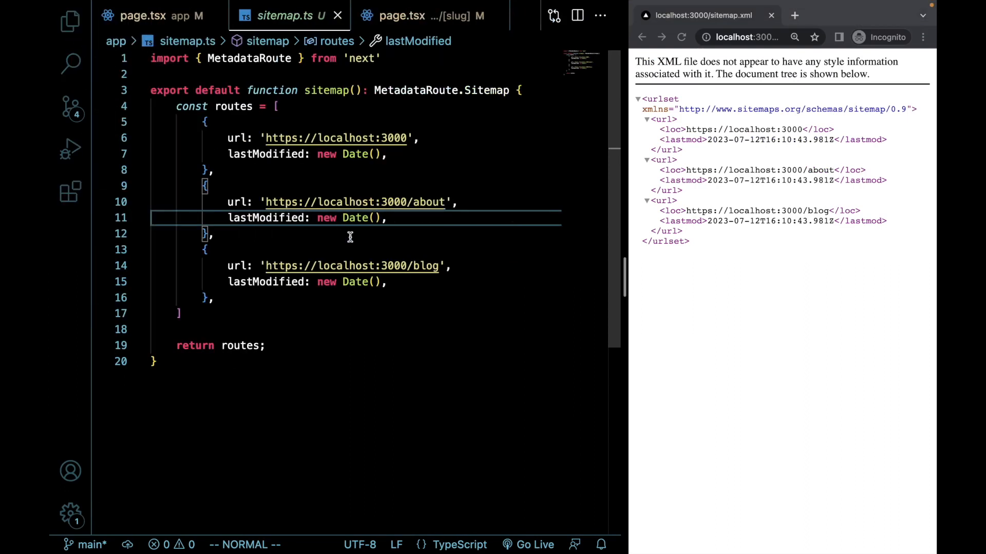
mouse_move(412, 164)
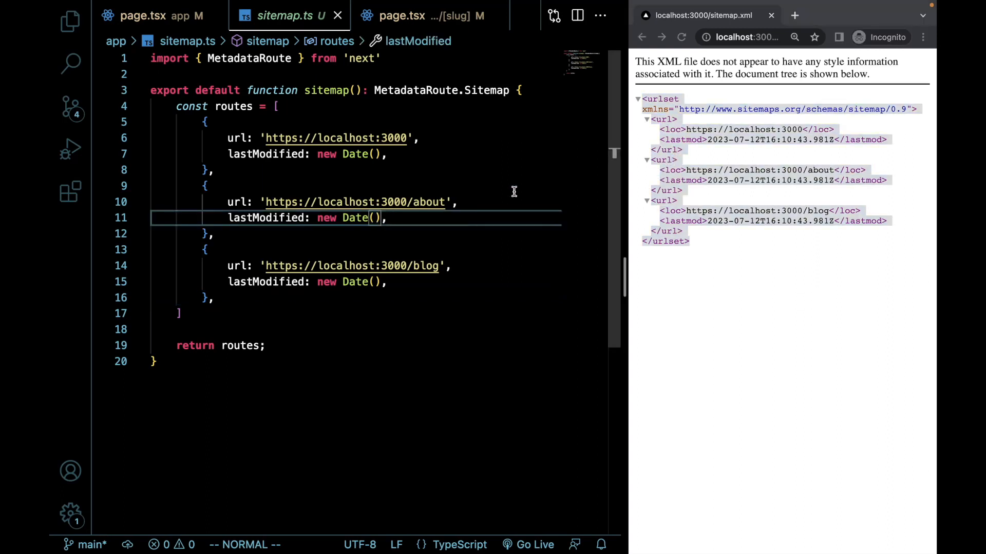
left_click(745, 37)
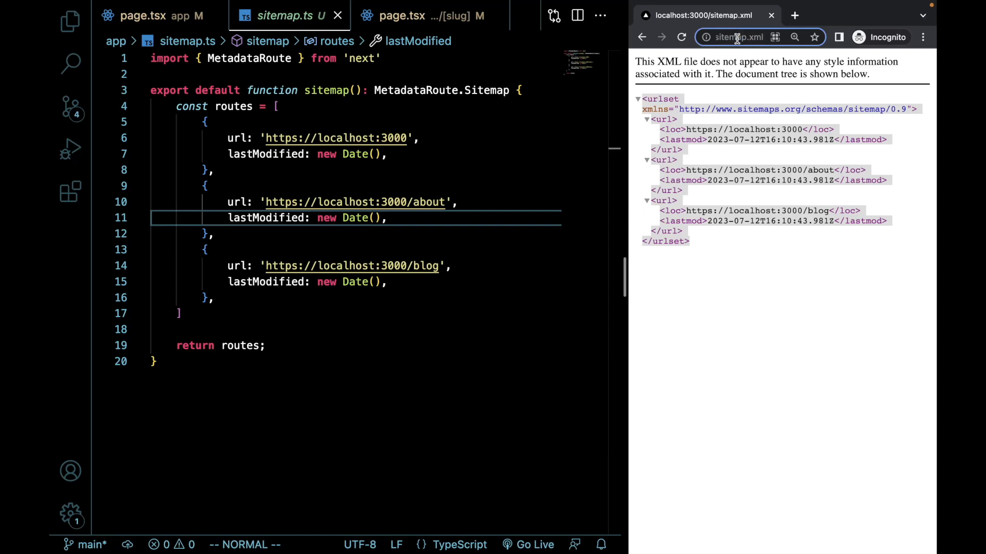
mouse_move(396, 224)
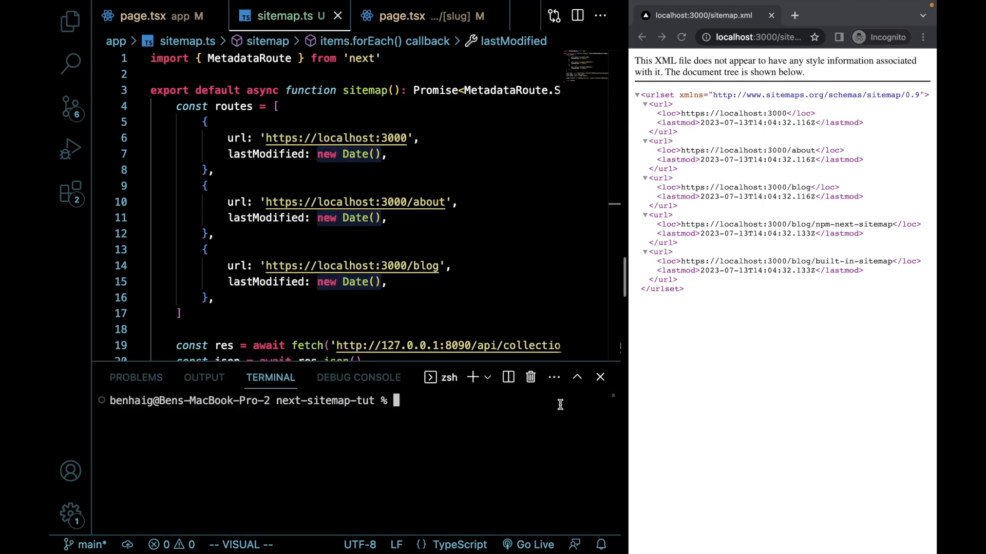
Install the next-sitemap package with npm i next-sitemap in the terminal
type("npm i")
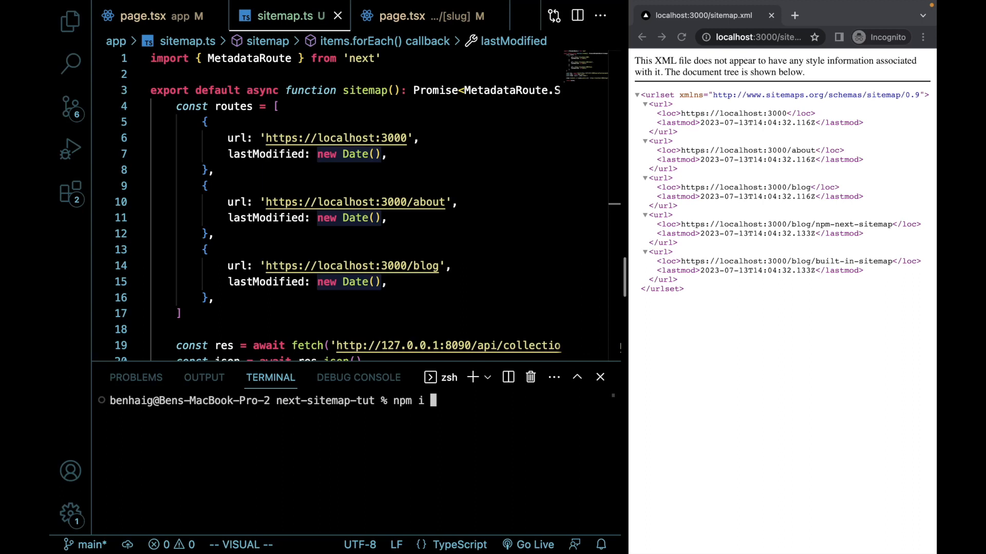
type("next-sitema")
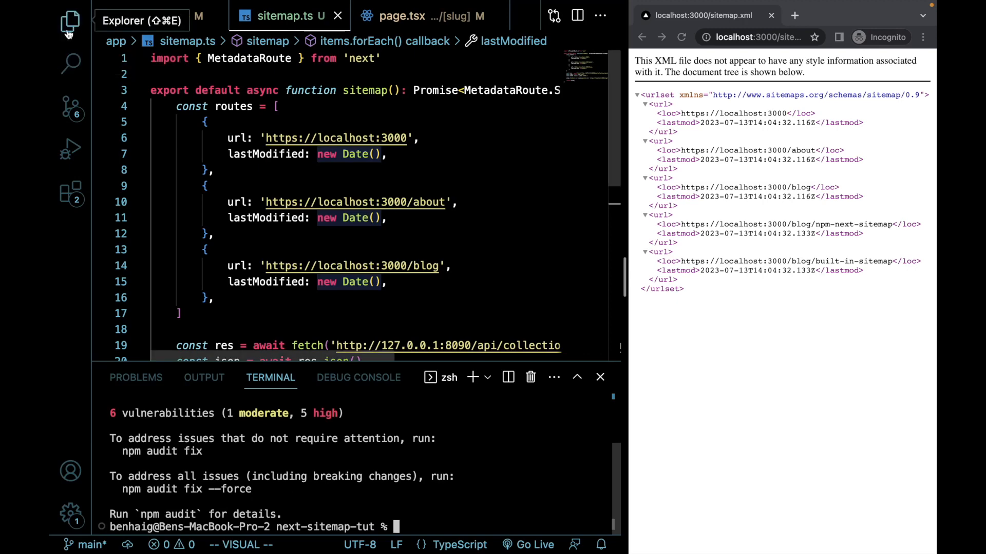
Create a new next-sitemap.config.js file at the project root from the Explorer
left_click(69, 24)
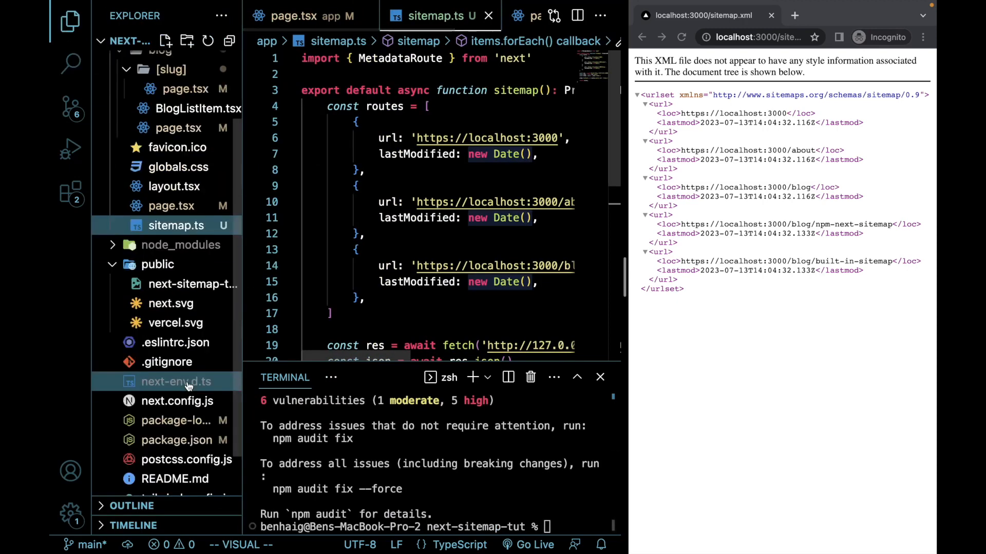
scroll("down", 3)
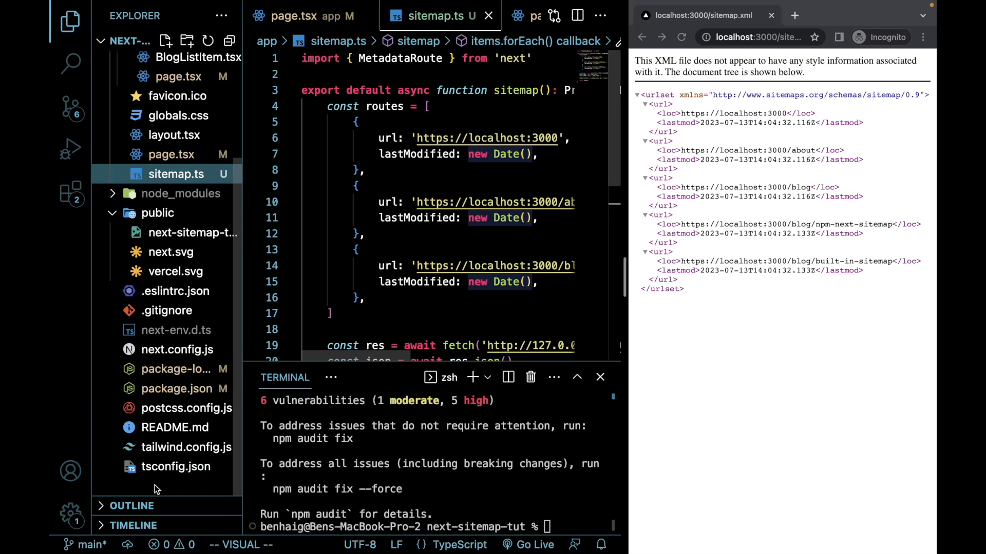
mouse_move(156, 492)
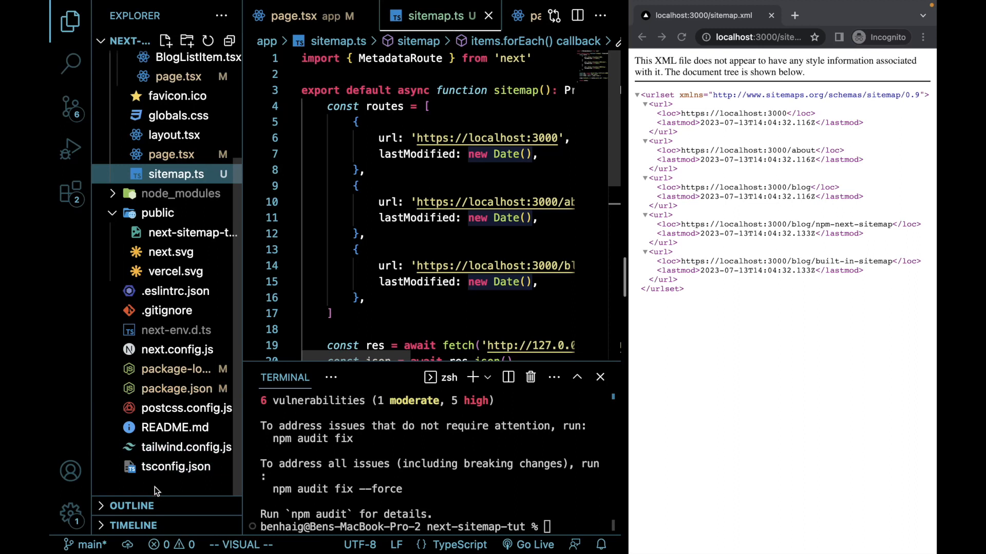
right_click(156, 489)
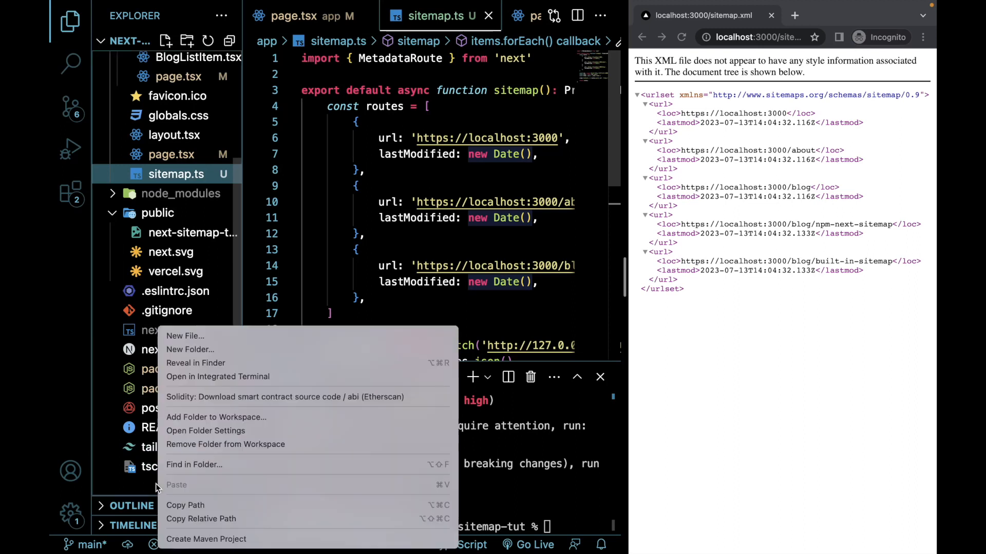
left_click(185, 336)
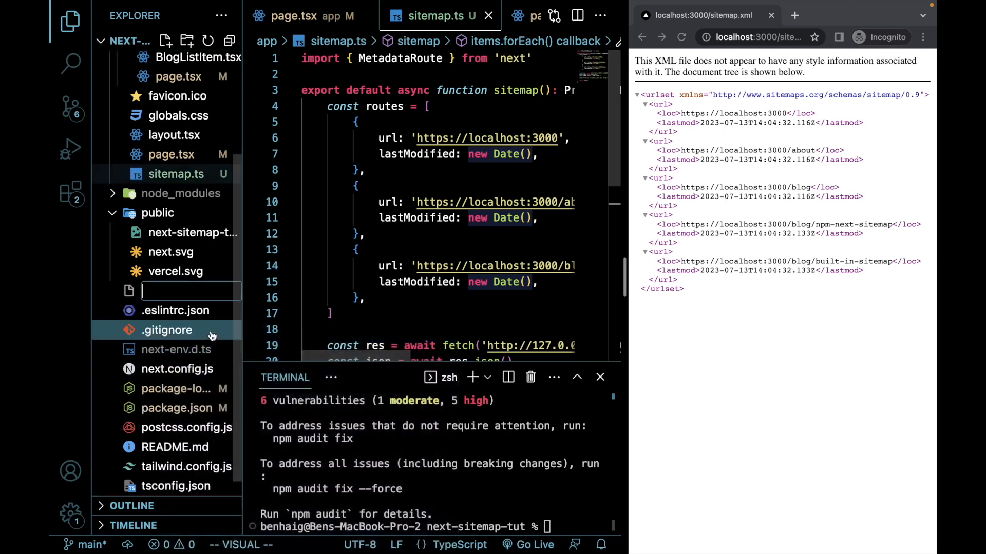
type("next-si")
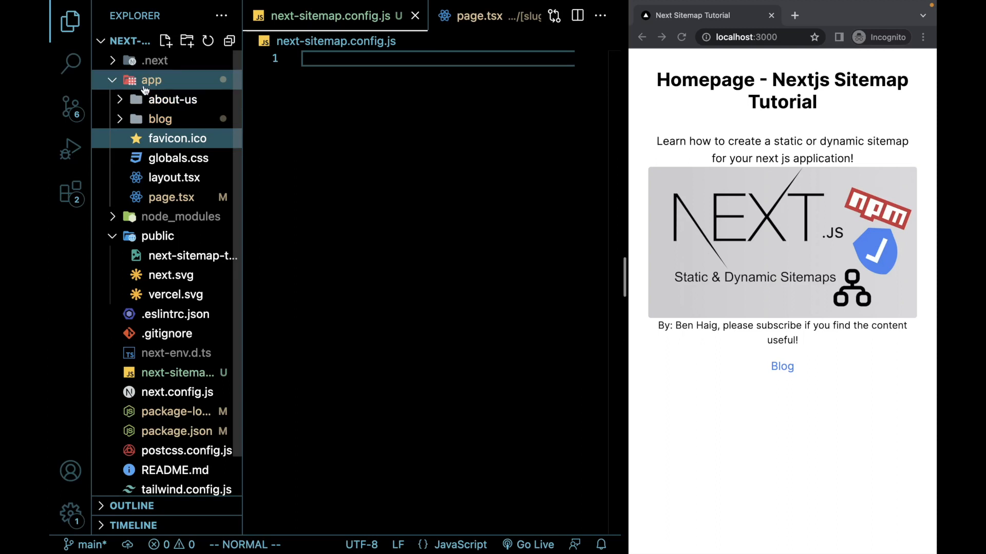
mouse_move(151, 80)
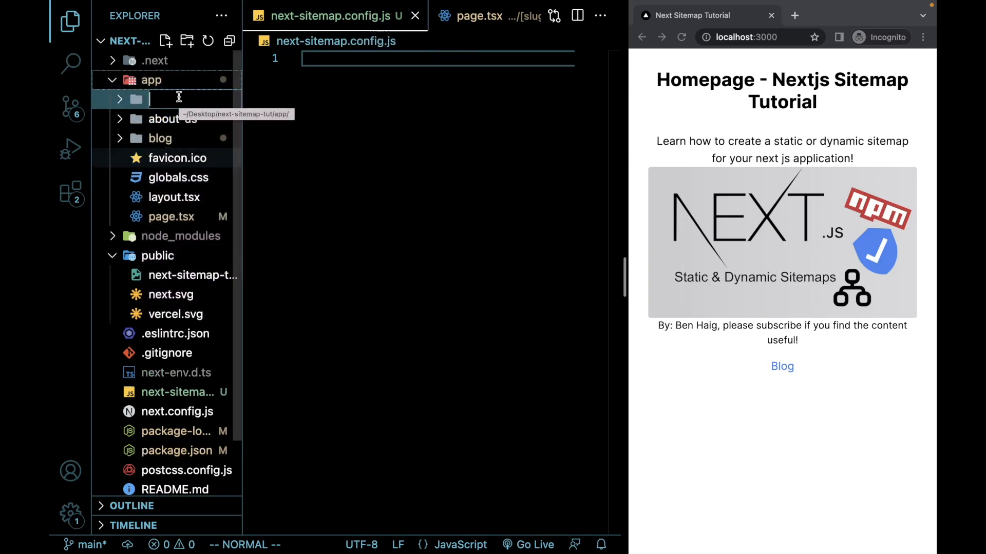
type("server-sitemap...")
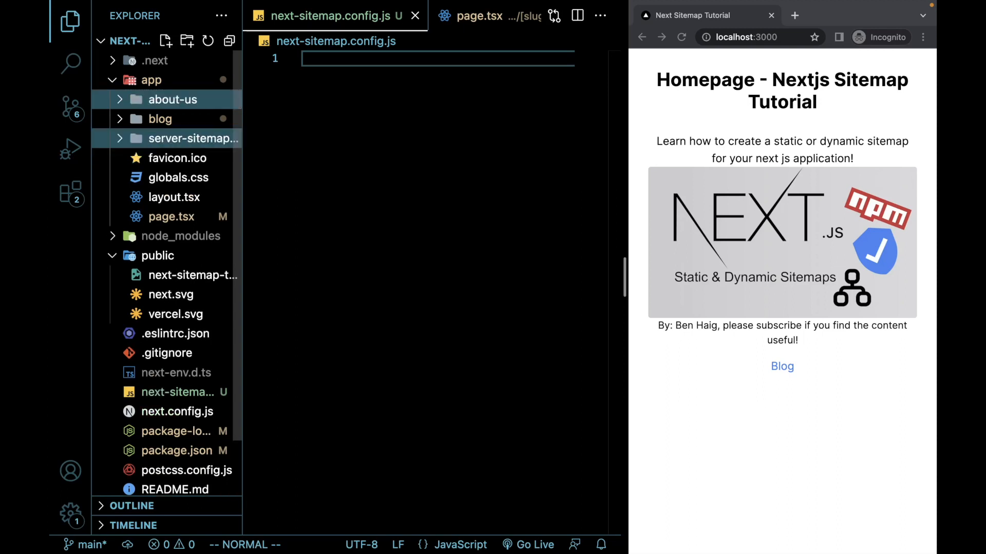
right_click(195, 139)
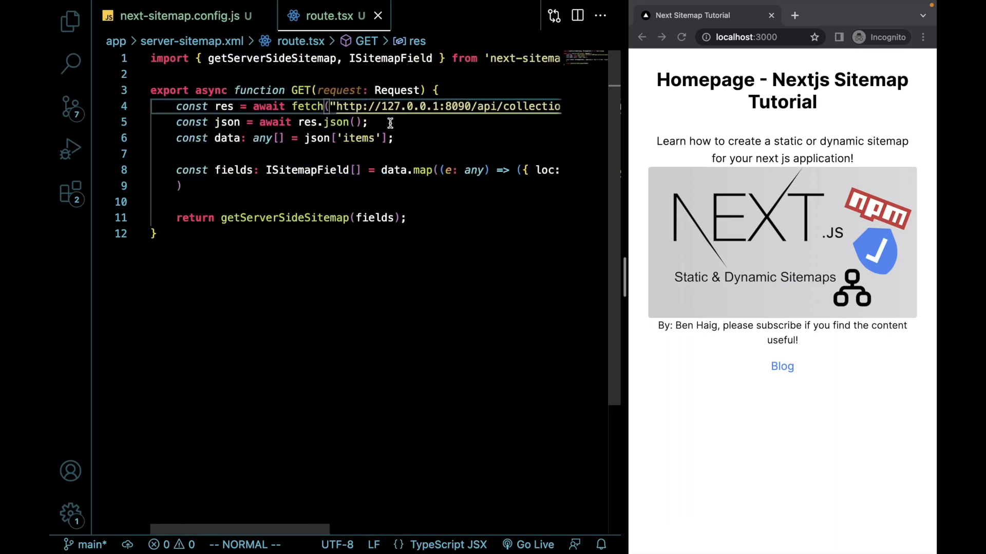
mouse_move(329, 262)
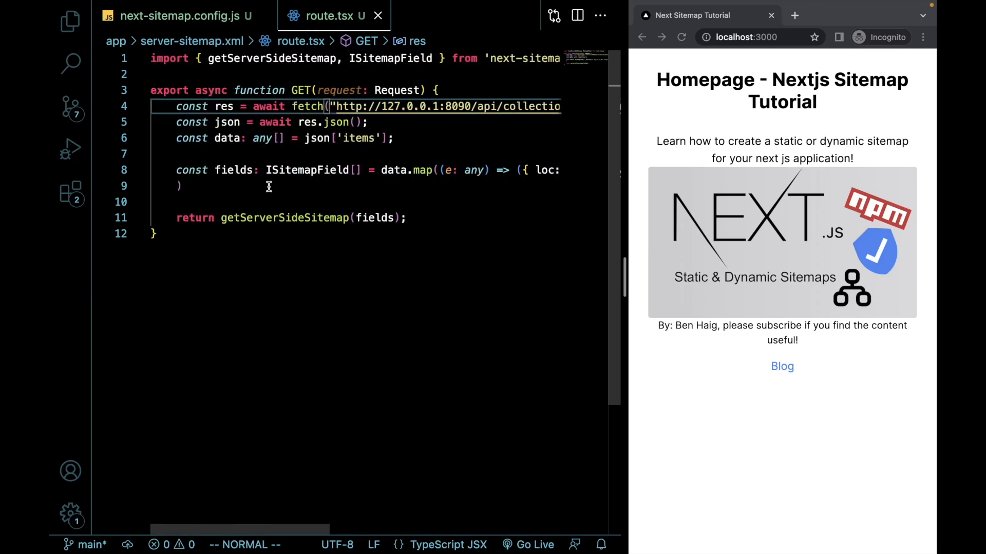
scroll("right", 3)
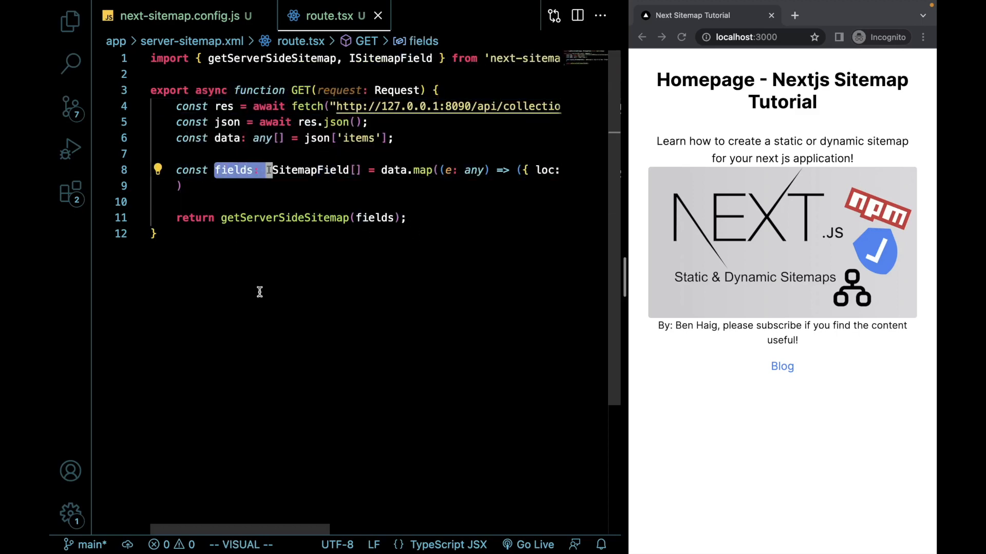
mouse_move(255, 313)
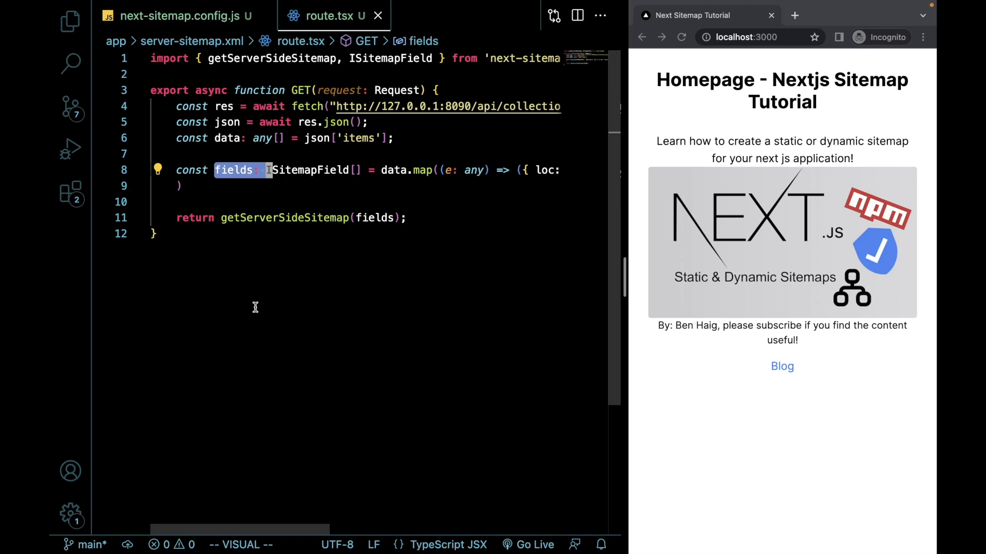
Review next-sitemap.config.js with siteUrl, robotsTxtOptions, exclude paths and additionalSitemaps server-sitemap.xml
left_click(183, 16)
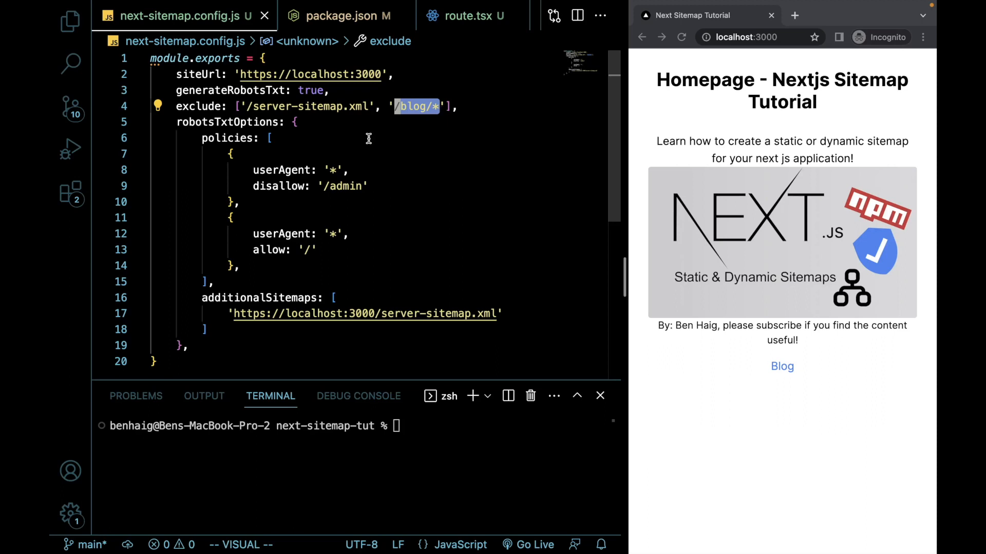
mouse_move(173, 123)
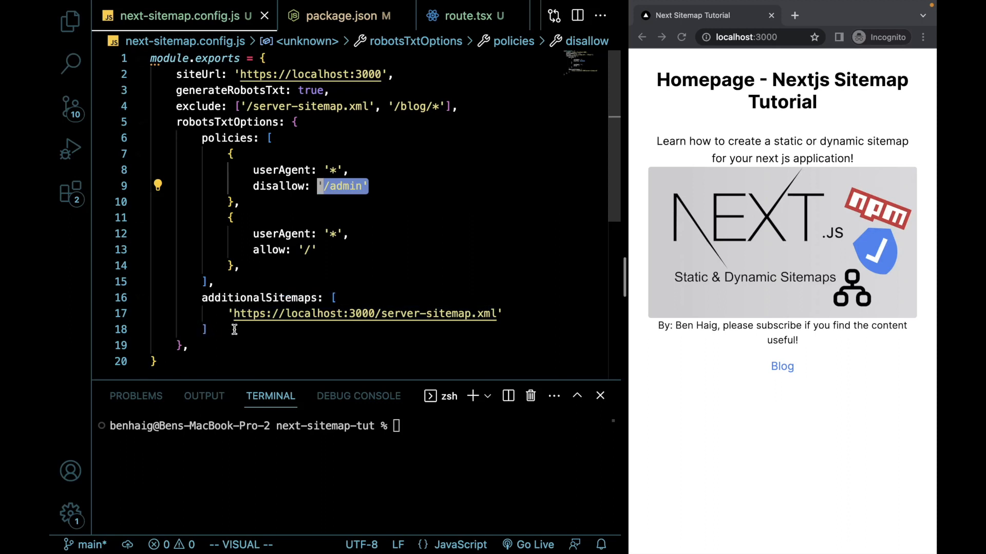
mouse_move(228, 333)
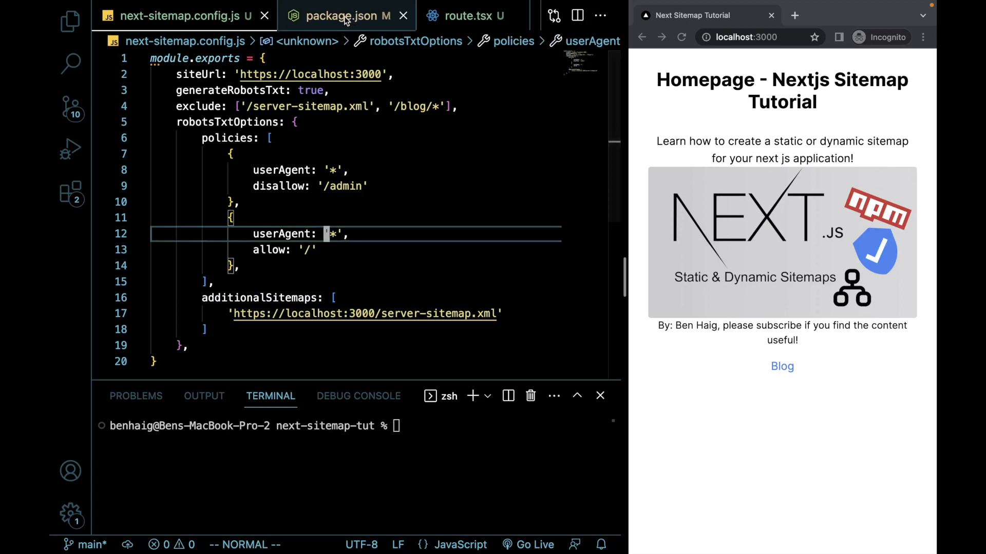
Check the postbuild script in package.json that runs next-sitemap with the config file
left_click(343, 16)
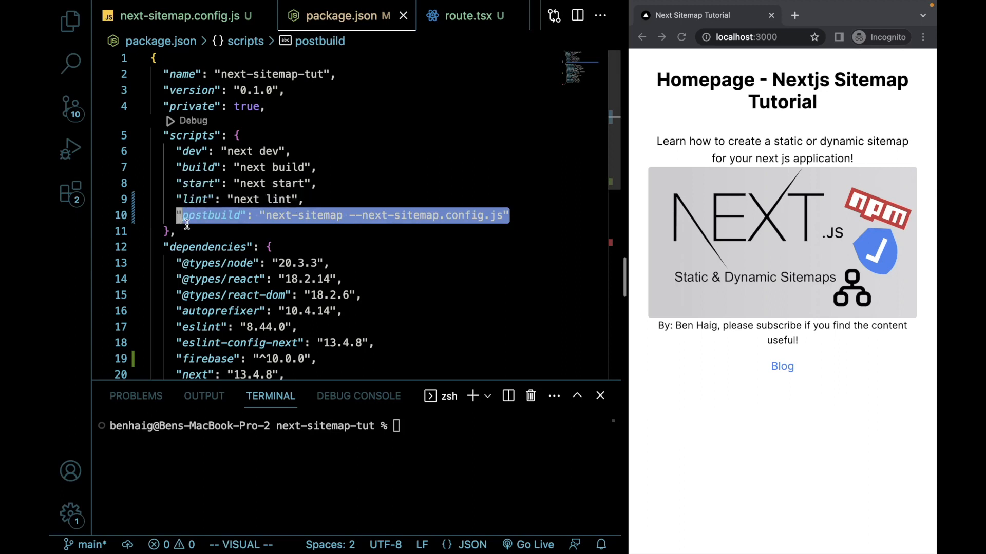
key("Escape")
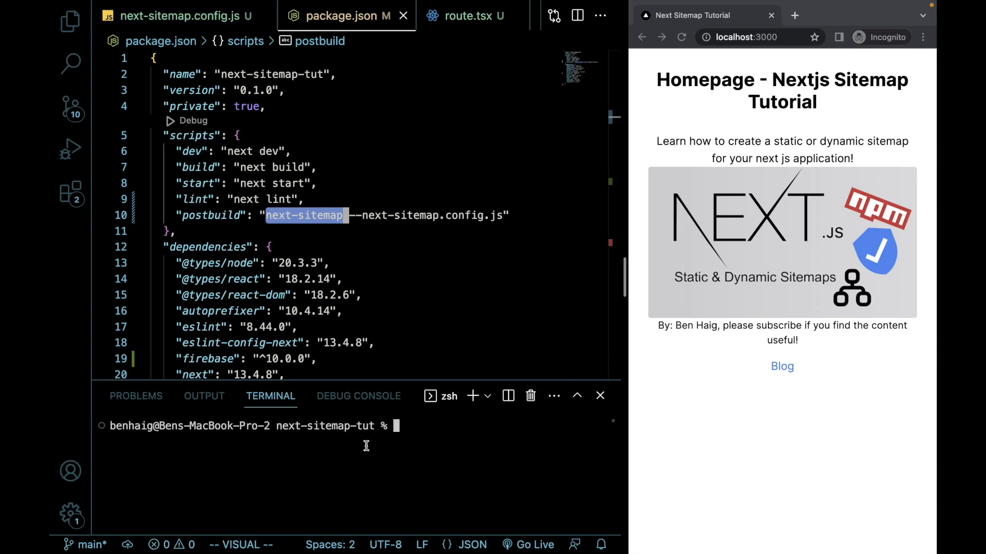
Run npm run build to generate sitemap.xml and sitemap-0.xml, then start the server with npm run start
type("n")
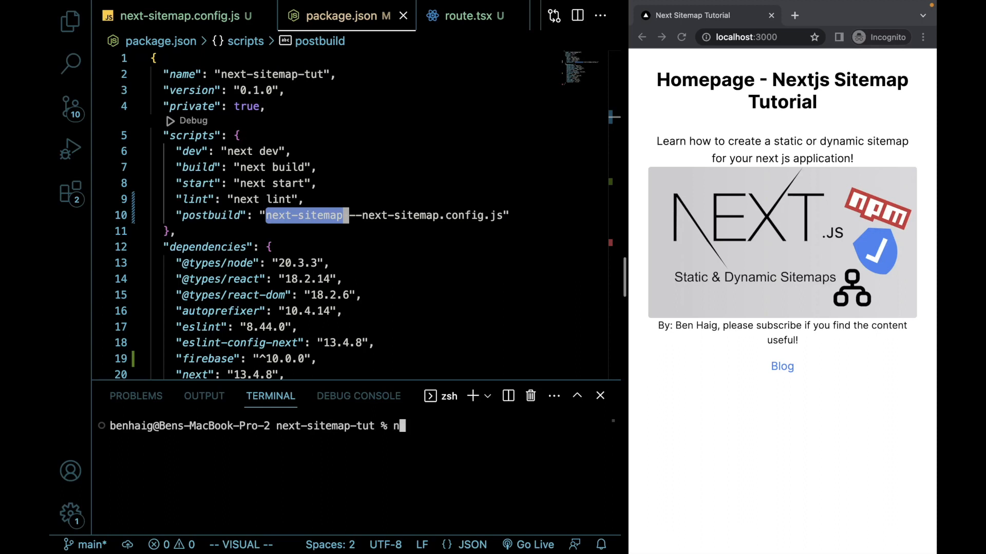
type("pm run build")
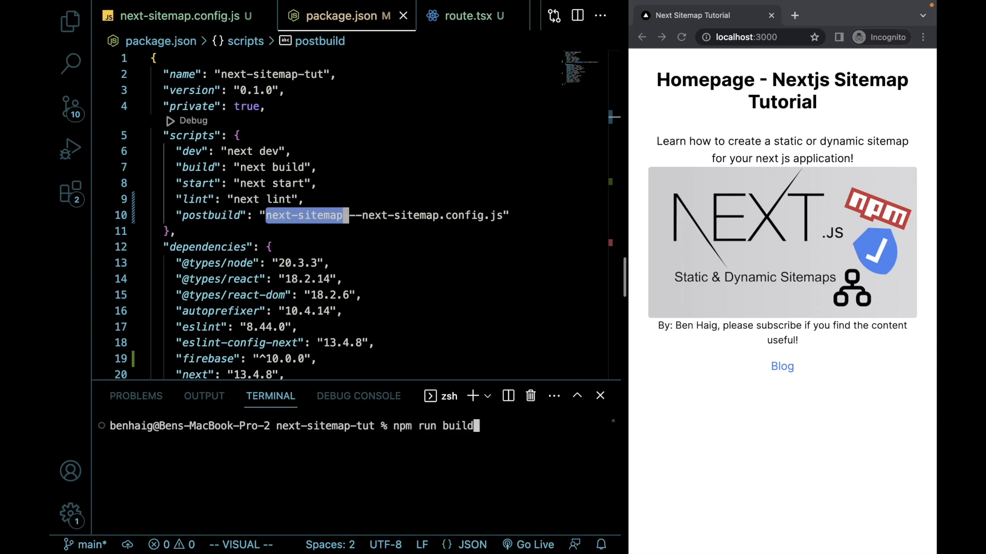
key("enter")
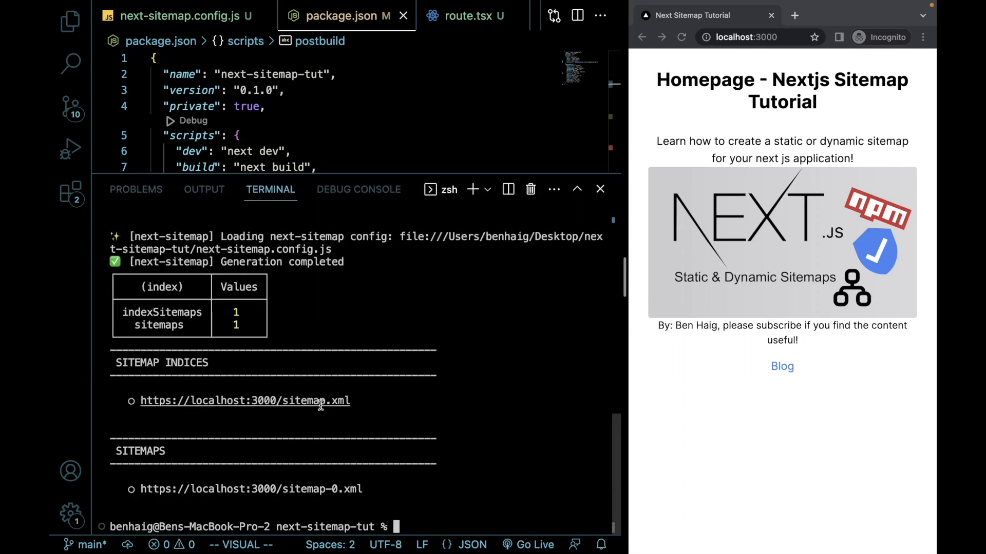
double_click(162, 362)
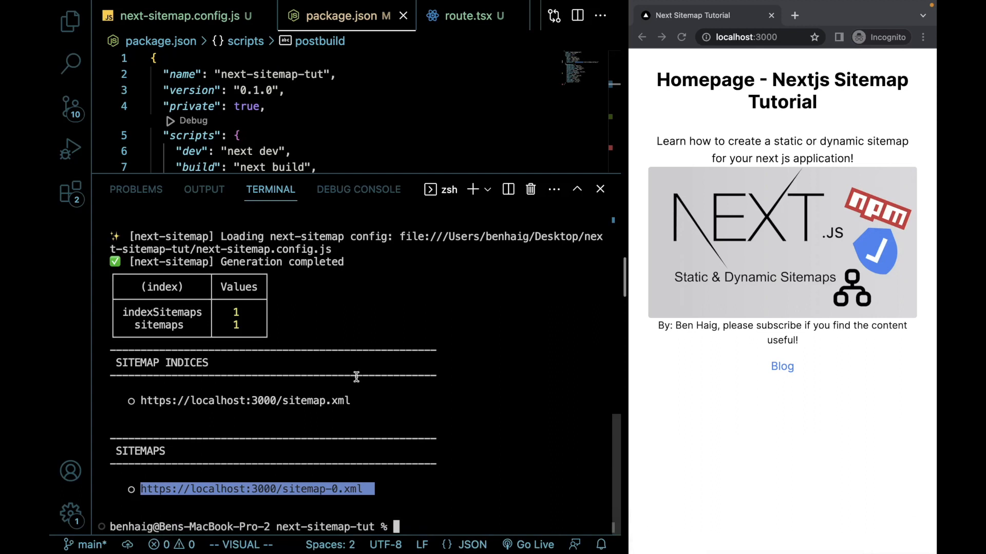
type("npm run start")
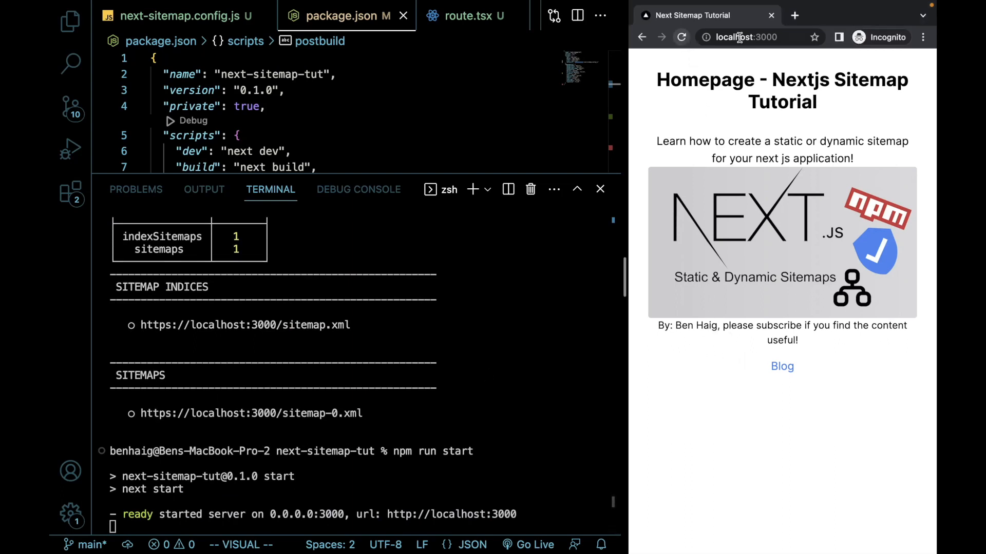
Load localhost:3000/sitemap.xml, then server-sitemap.xml listing the two blog post URLs
left_click(754, 37)
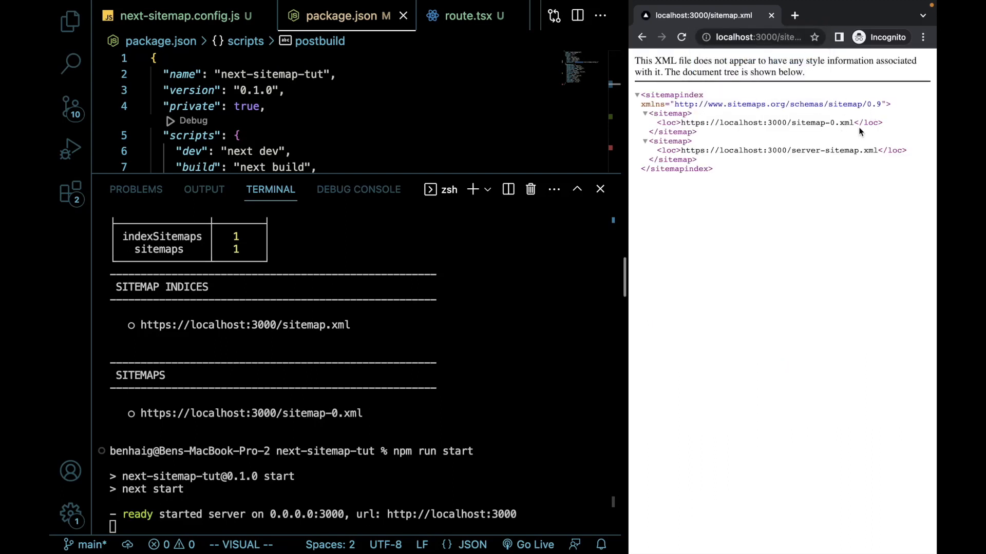
double_click(827, 123)
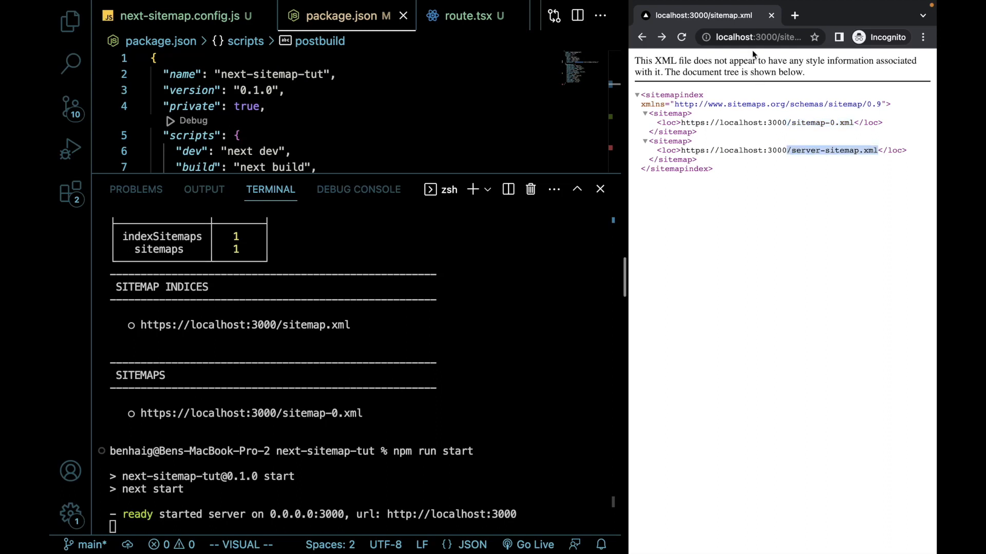
left_click(748, 37)
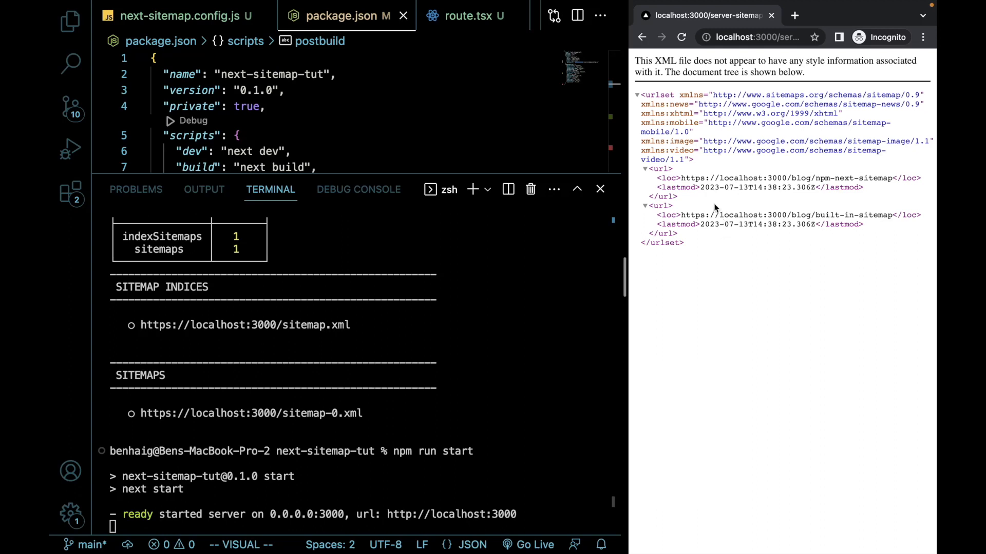
mouse_move(368, 180)
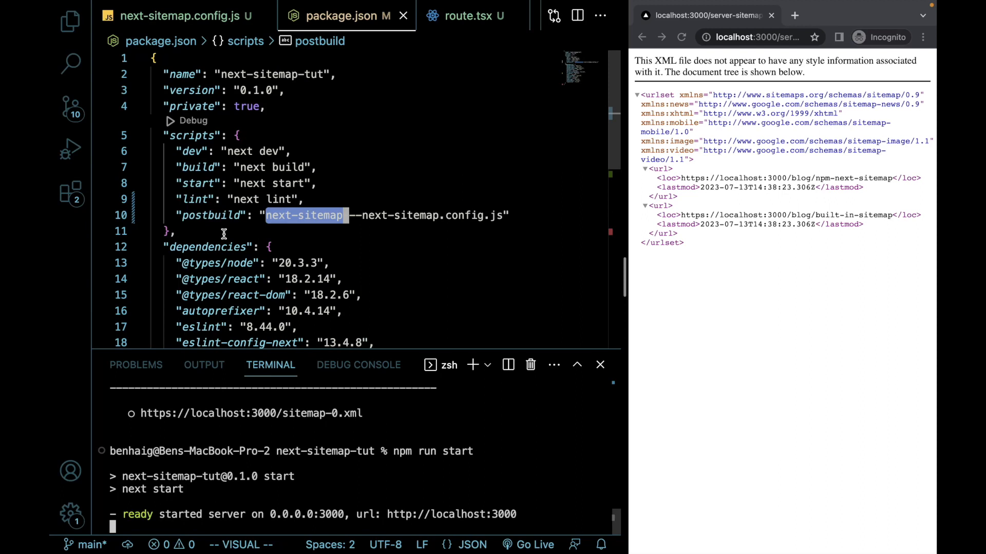
Load localhost:3000/robots.txt showing user-agent policies, host and both sitemap URLs
left_click(755, 37)
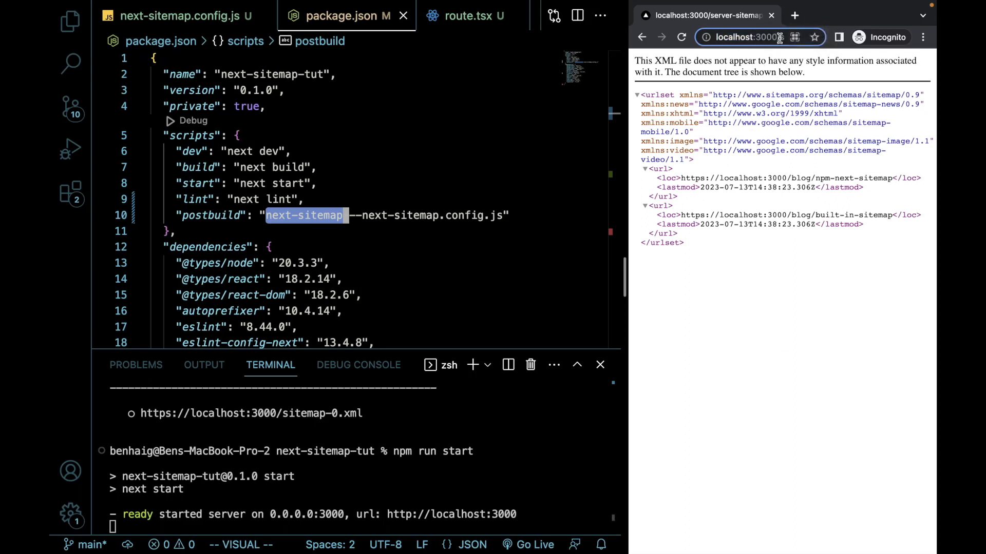
left_click(752, 37)
type("robots.txt")
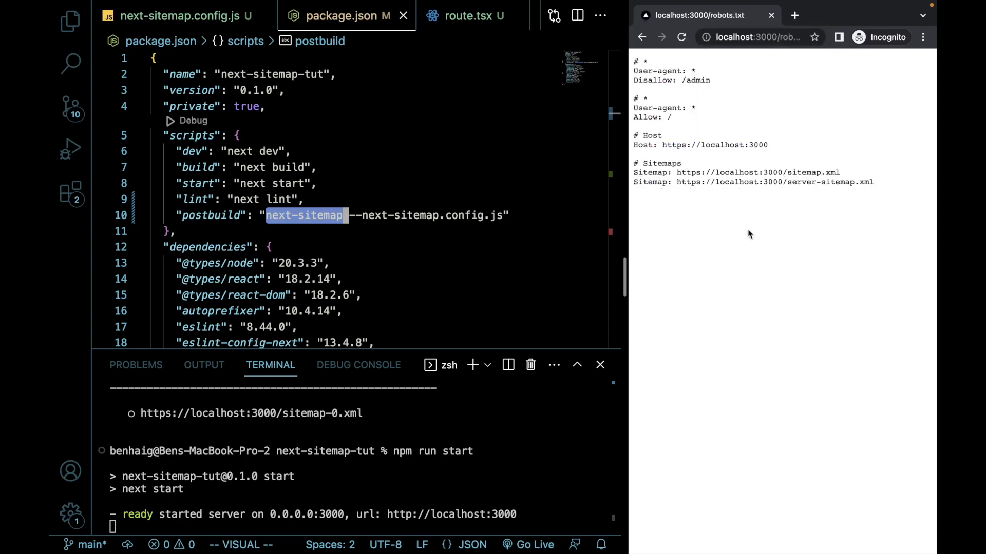
mouse_move(757, 191)
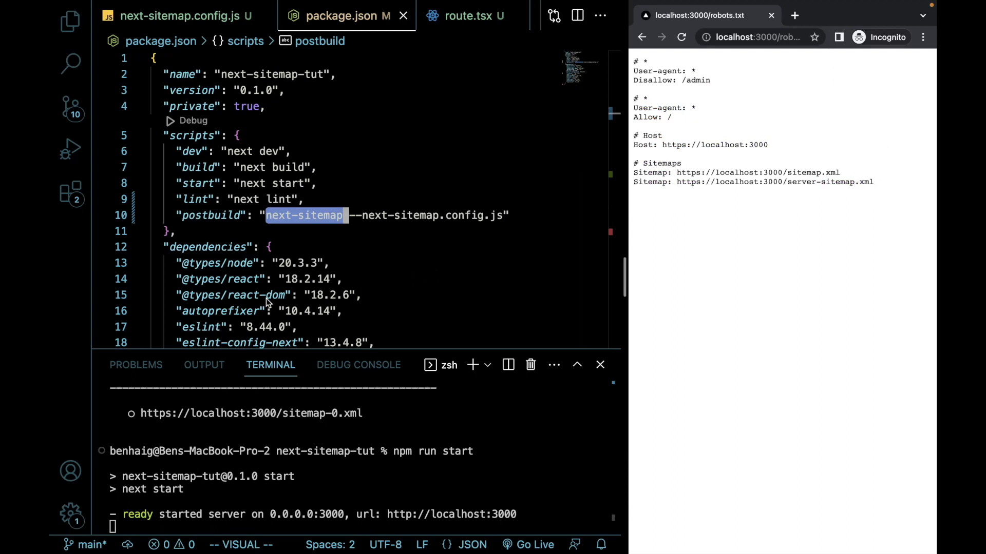
mouse_move(183, 22)
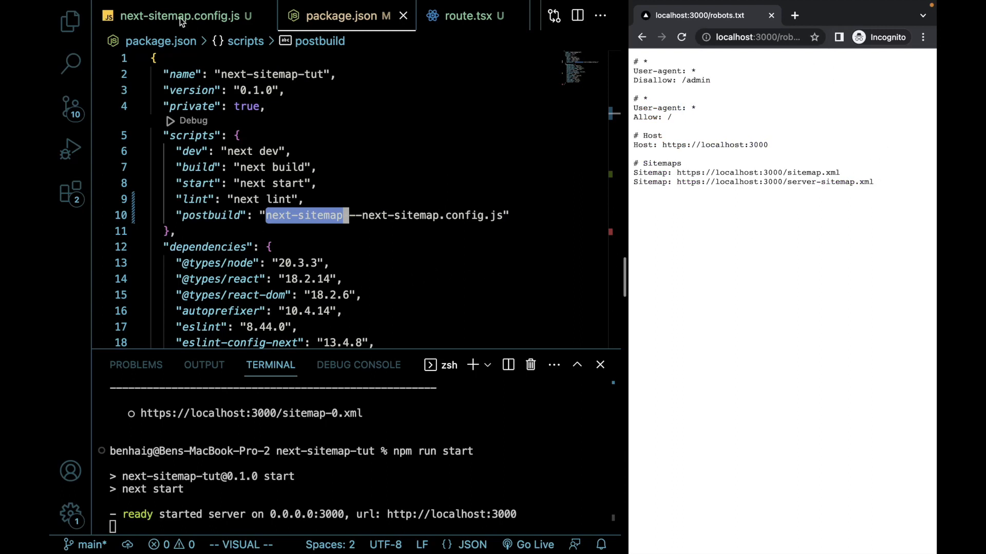
left_click(176, 15)
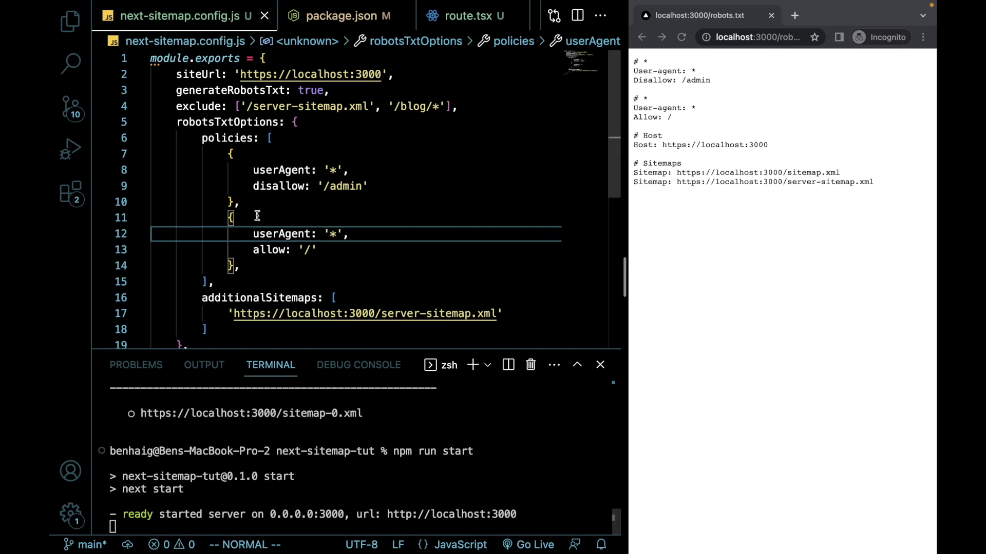